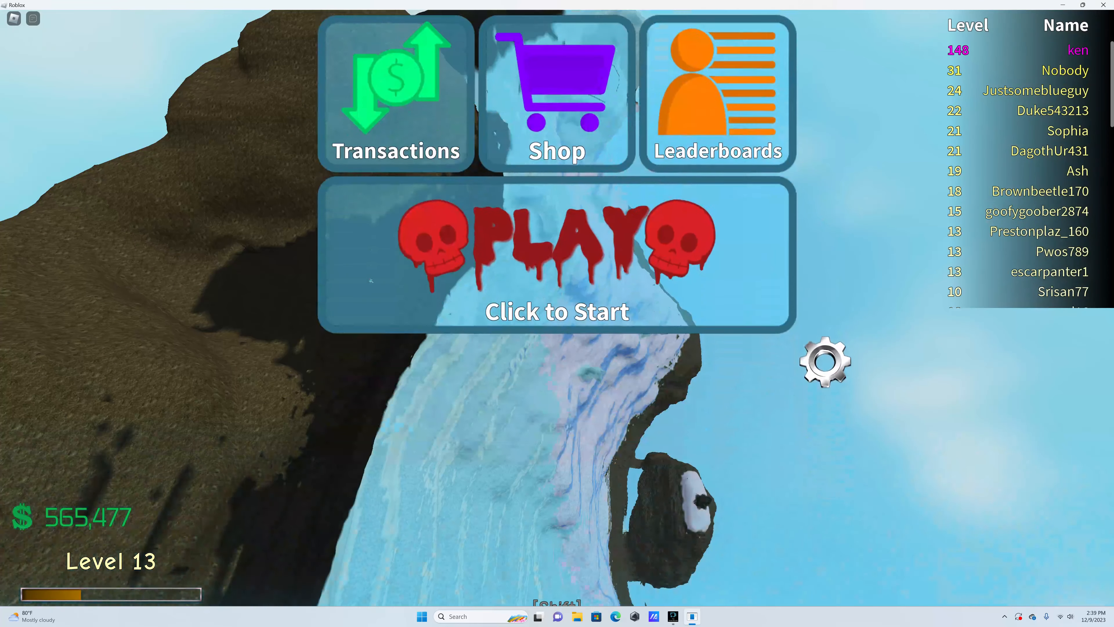
- Start a round from the main menu and play until the summary shows 89 bones and $19,791
left_click(557, 252)
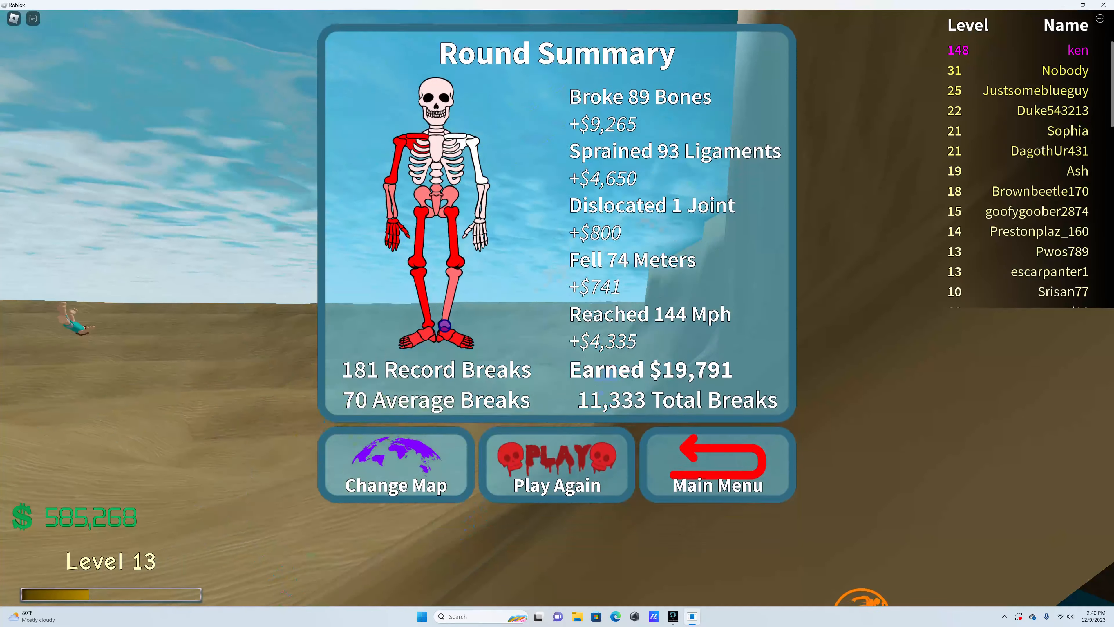
- Play again from the summary, ending with no bones broken, 26 Mph and $787 earned
left_click(557, 465)
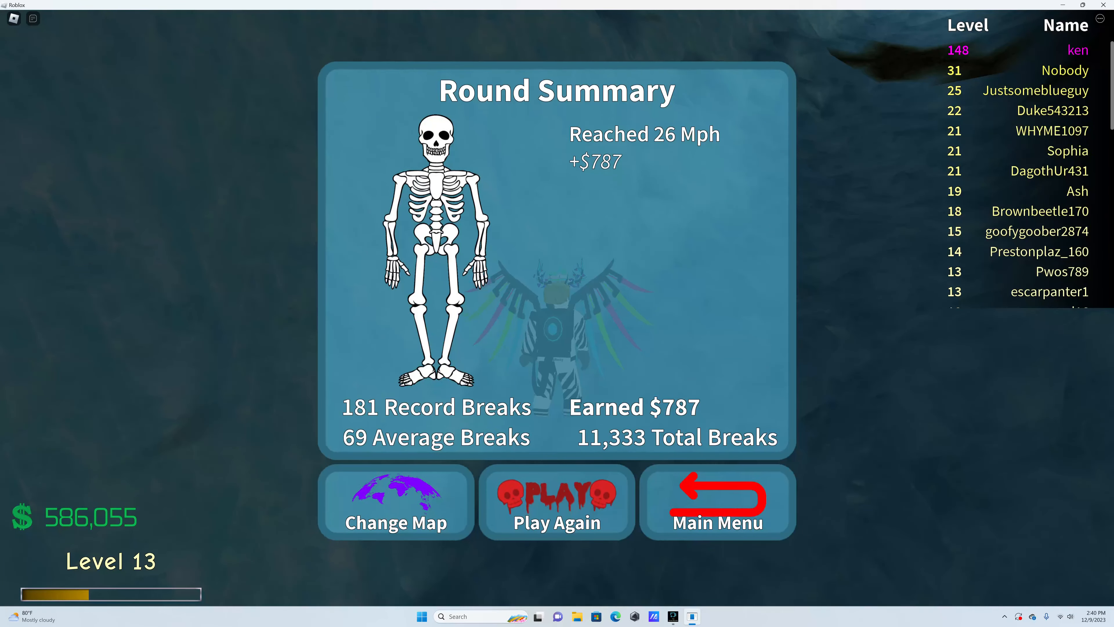
- Play again from the summary, breaking 113 bones for $29,265
left_click(556, 501)
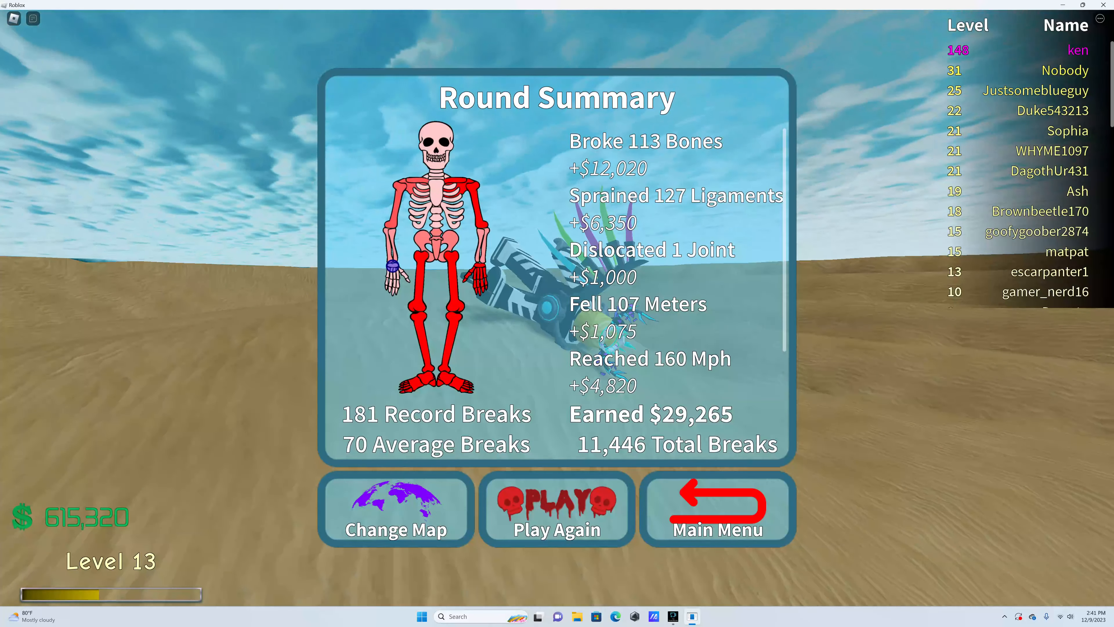
- Play again, breaking 112 bones and dislocating 3 joints for $26,951
left_click(557, 509)
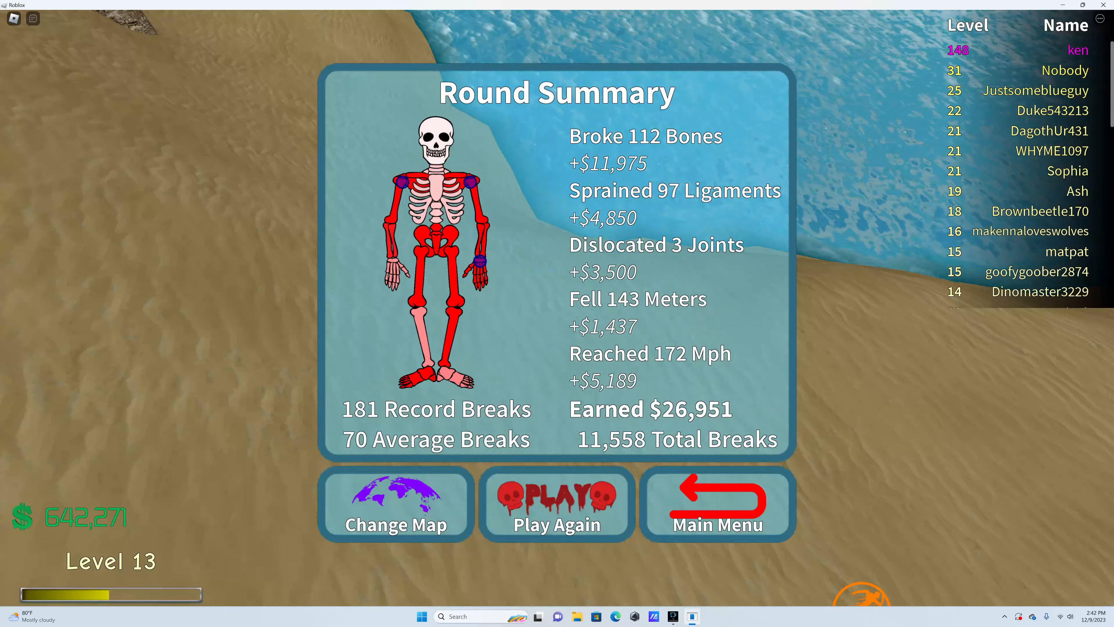
- Play a round down the mountain breaking 136 bones for $57,816, then play again
left_click(557, 504)
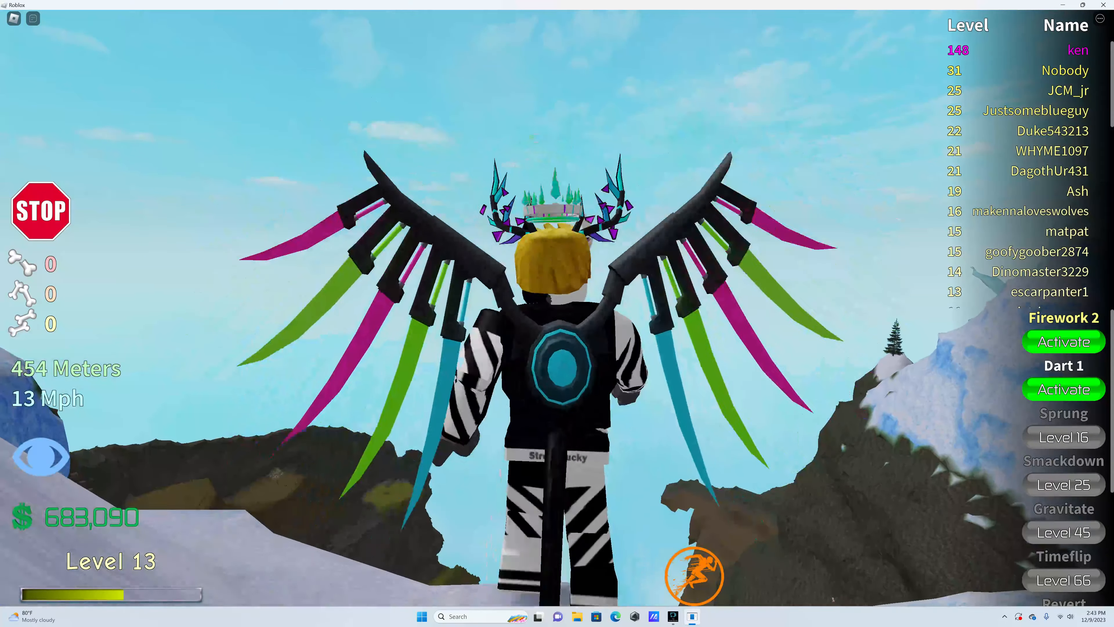
left_click(1064, 389)
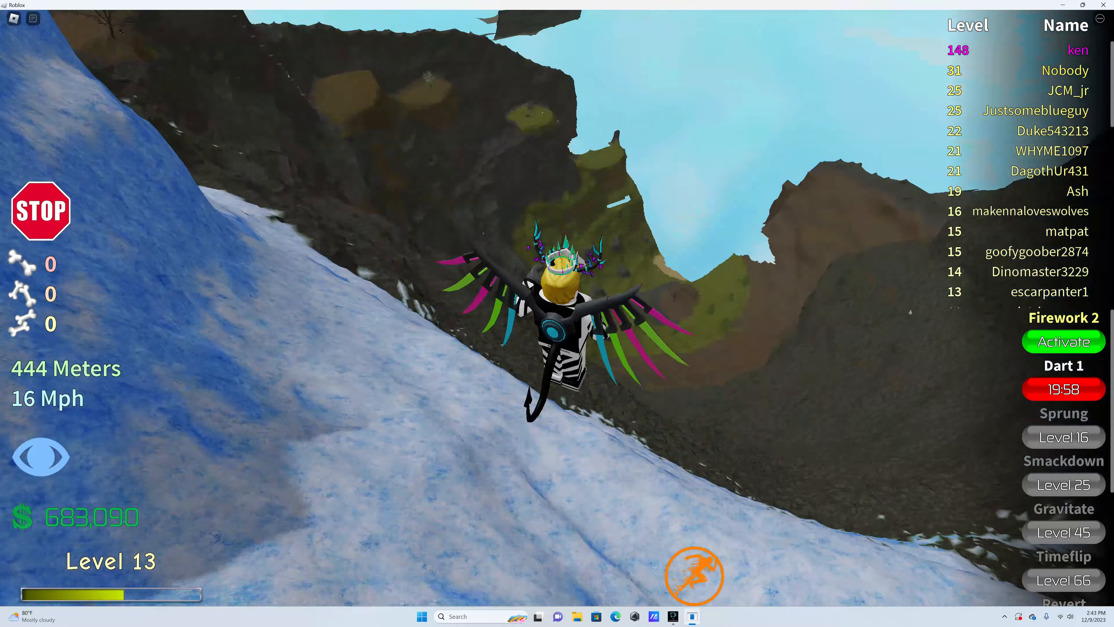
left_click(1064, 342)
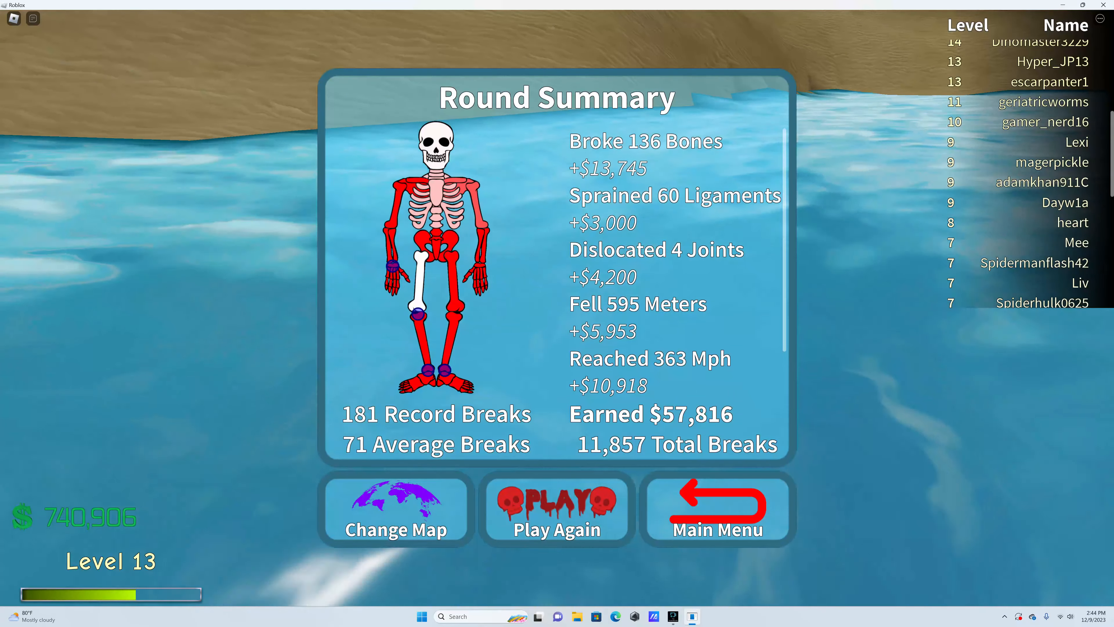
left_click(556, 509)
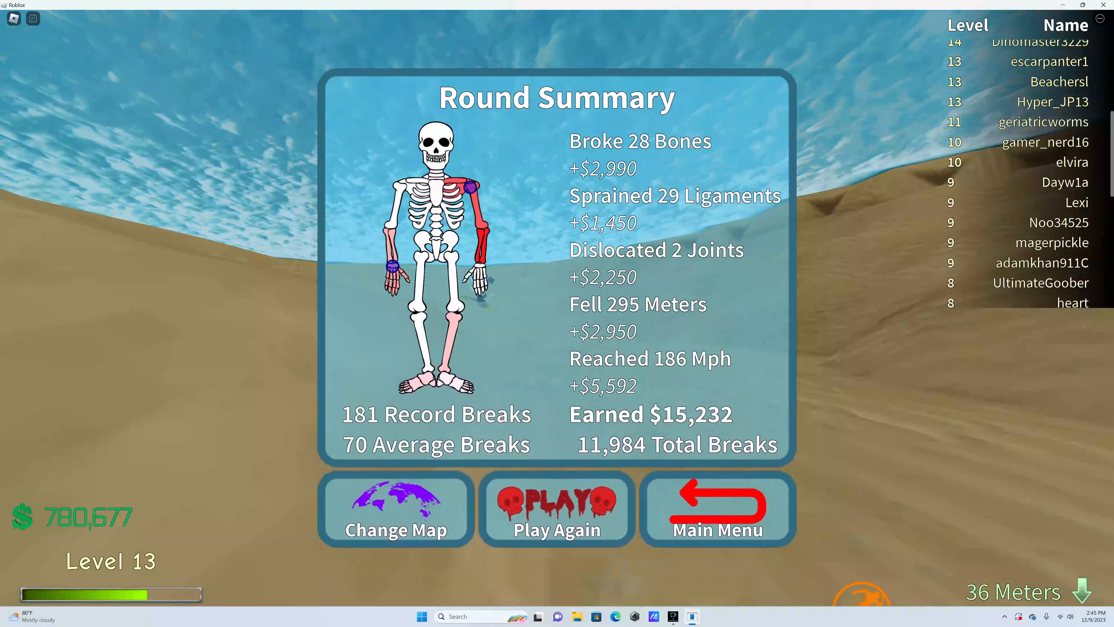
- Play again from the summary after the round of 28 bones and $15,232
left_click(557, 509)
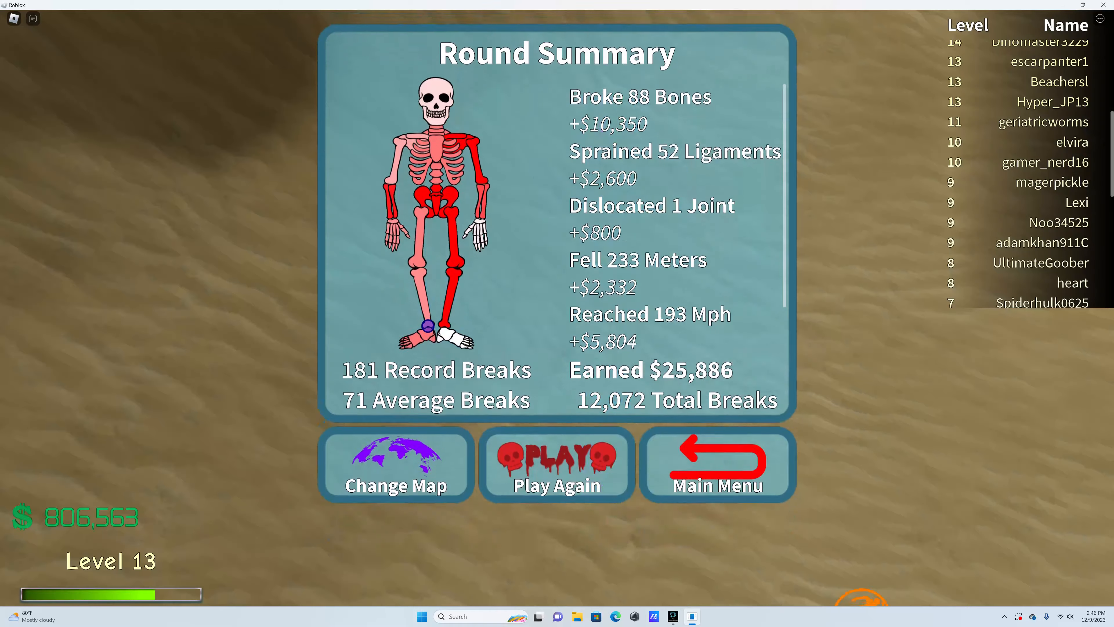
- Play a round breaking 109 bones for $22,408, then start a fresh round
left_click(557, 465)
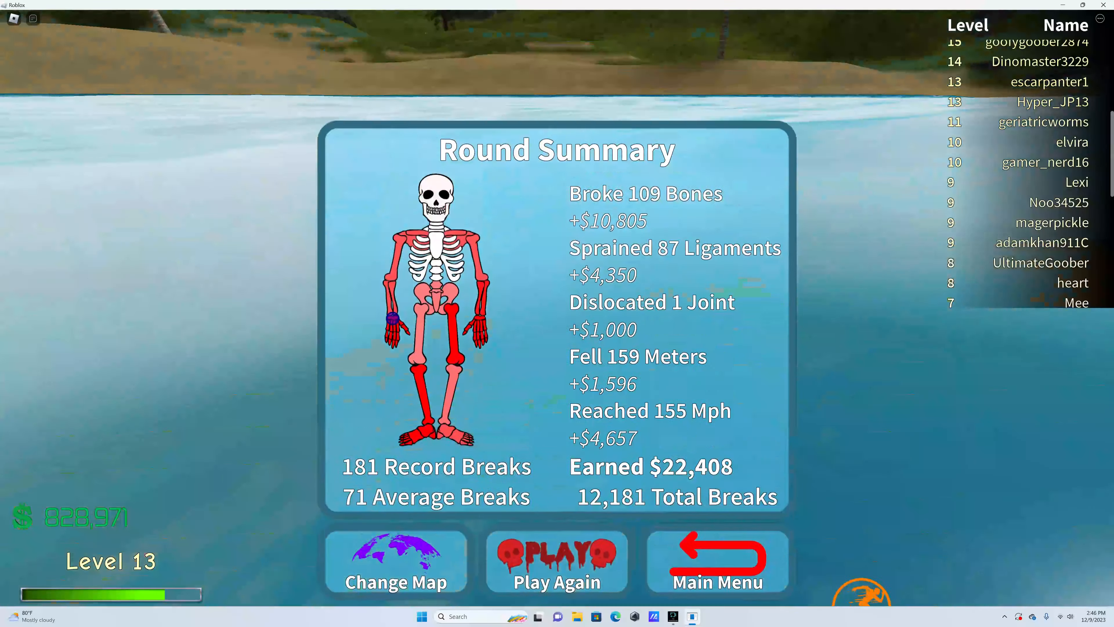
left_click(557, 561)
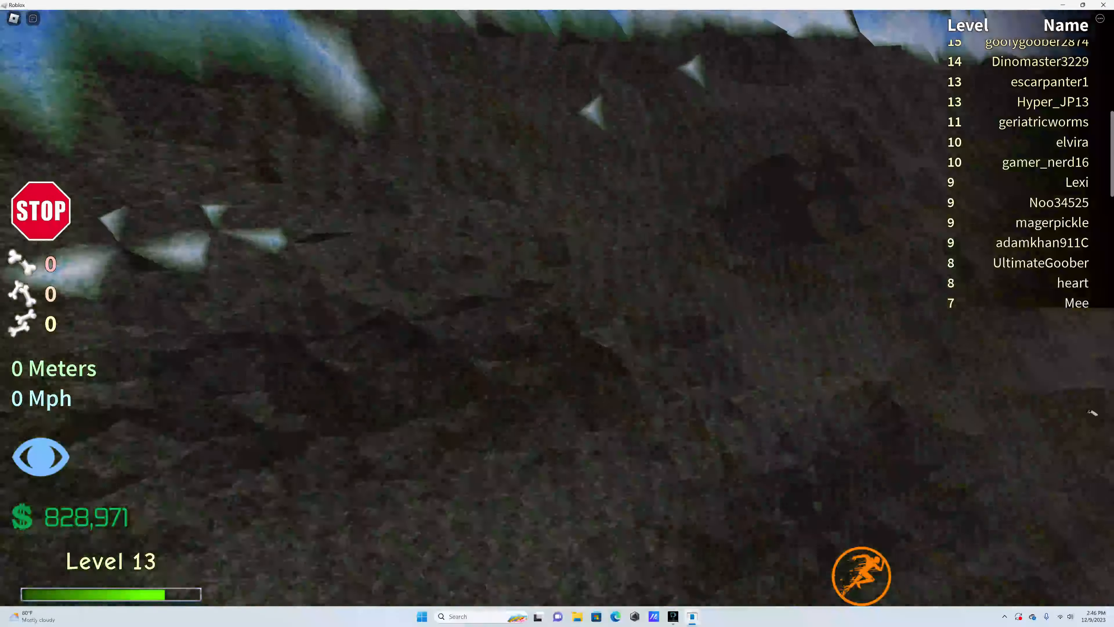